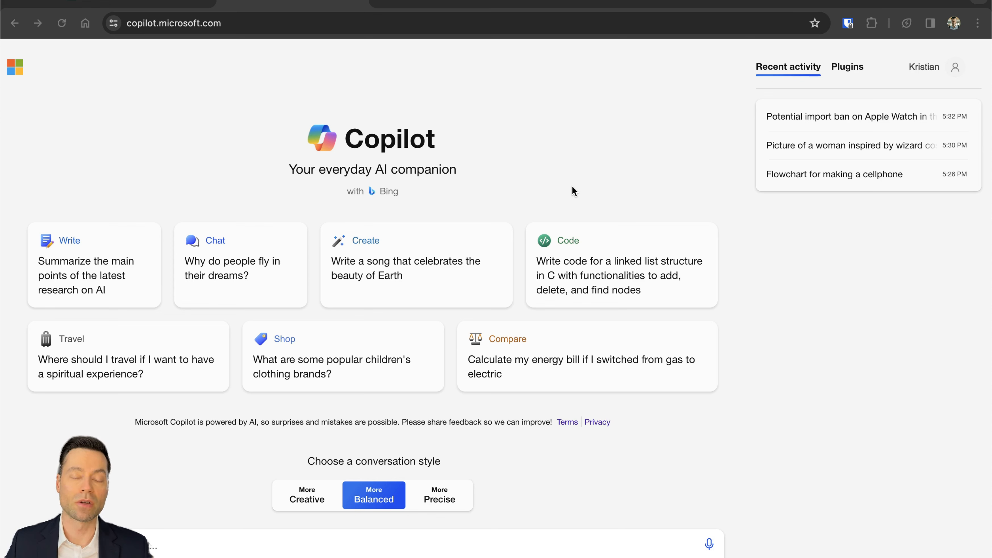
Step: Browse the Plugins list for conversations, then return to the recent chats list
click(161, 23)
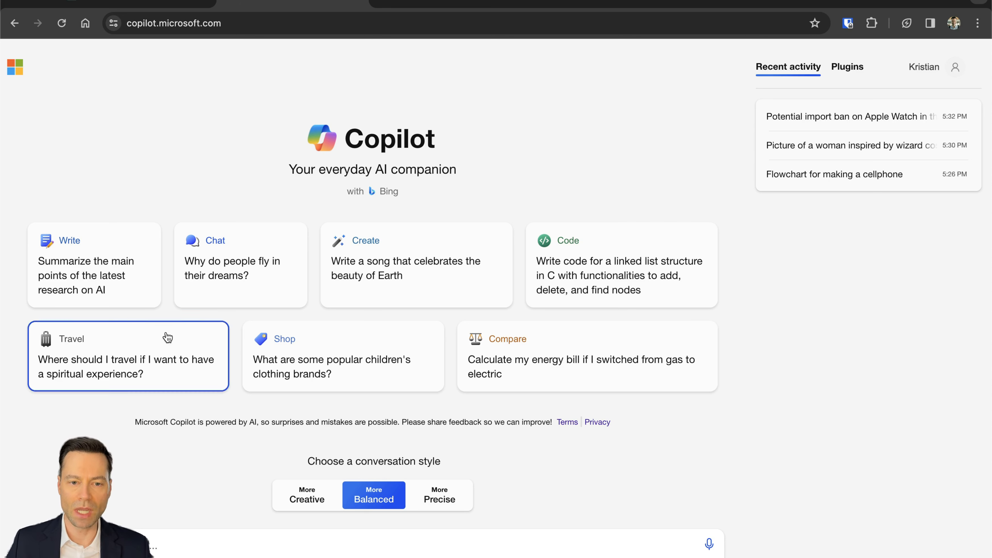
mouse_move(598, 364)
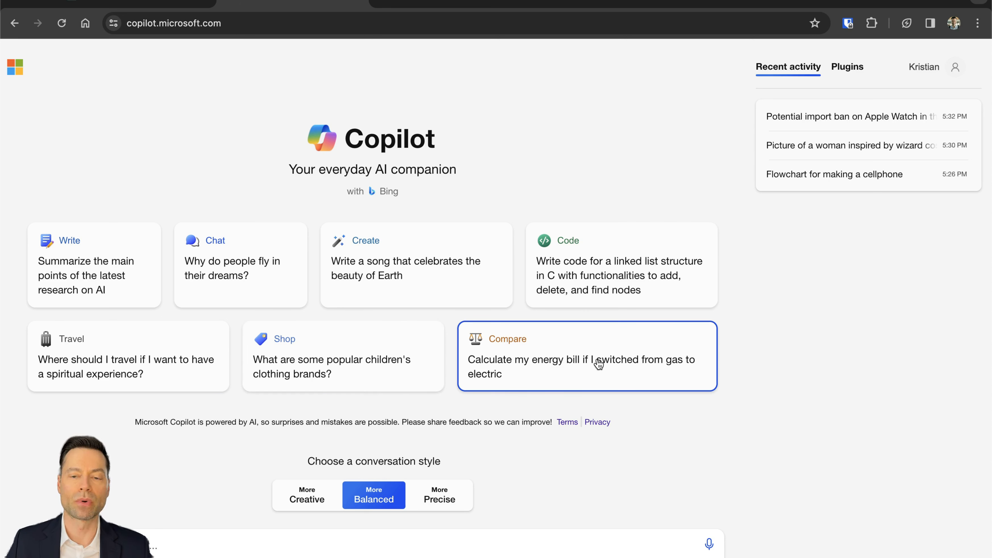
click(847, 67)
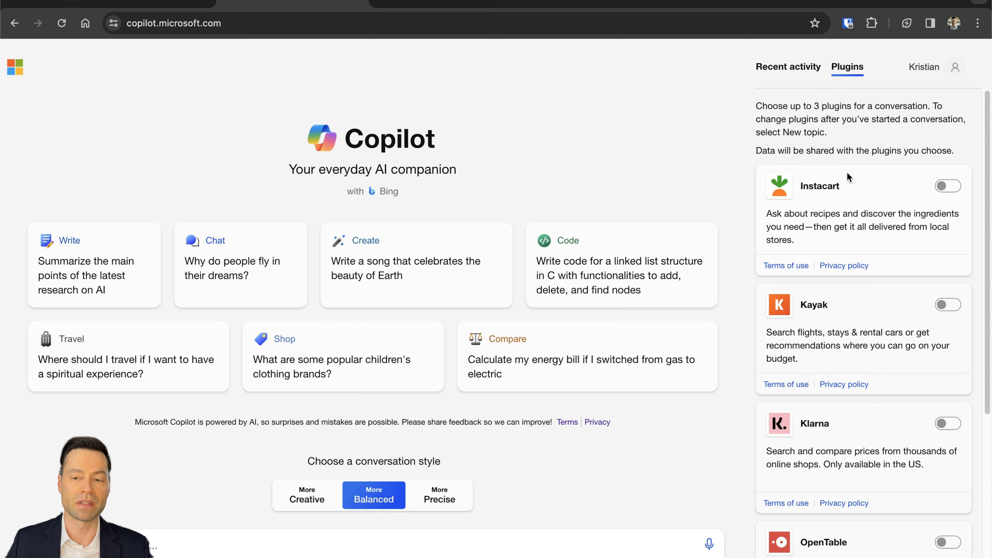
mouse_move(846, 201)
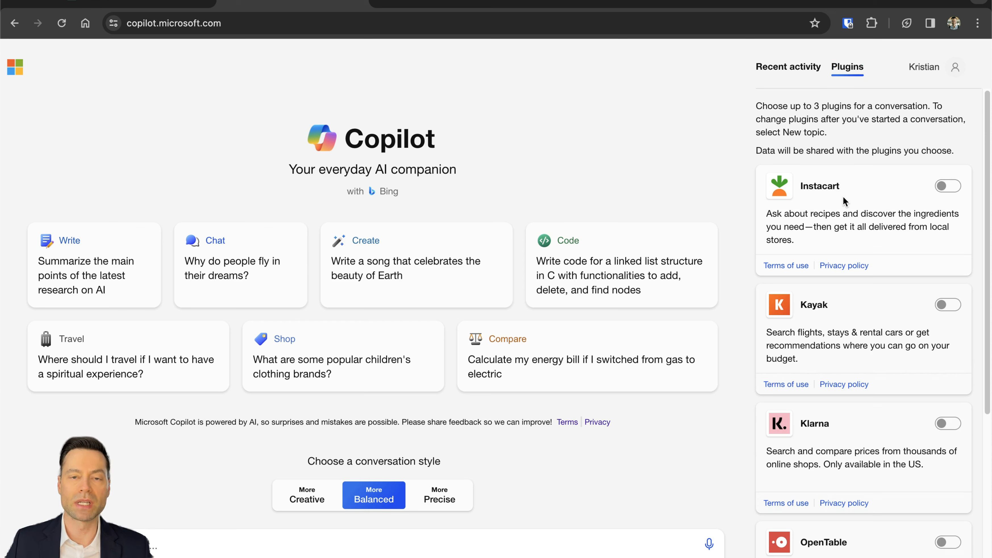
scroll(down, 3)
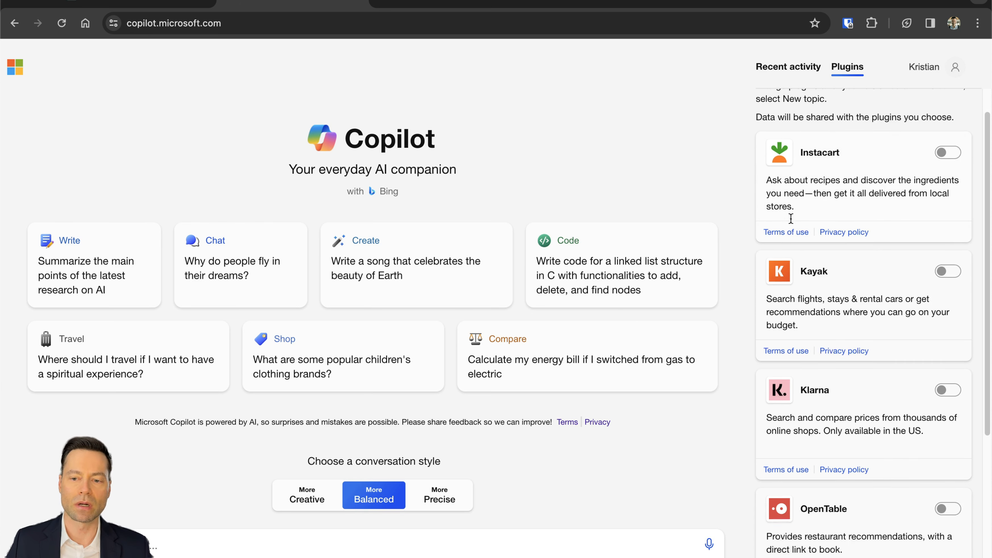
scroll(down, 3)
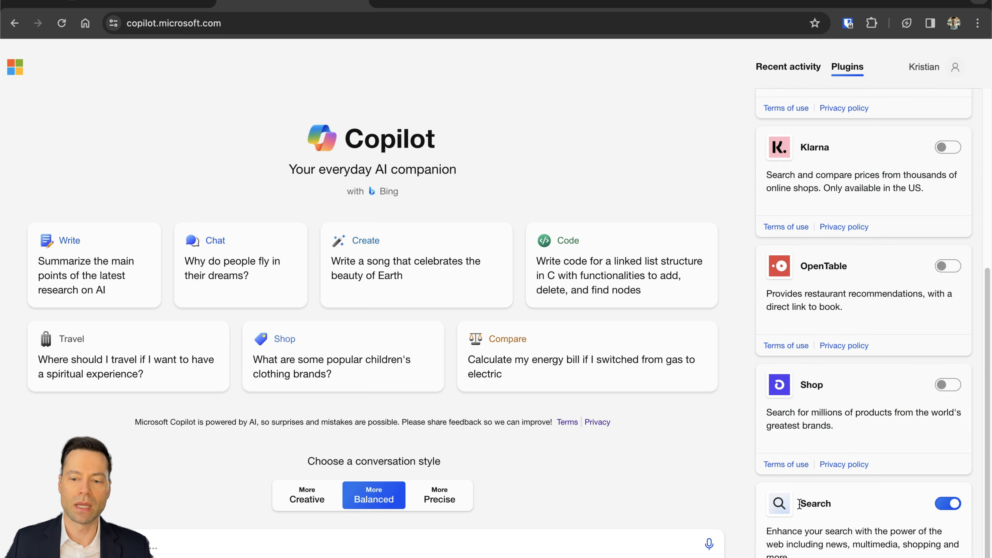
click(789, 67)
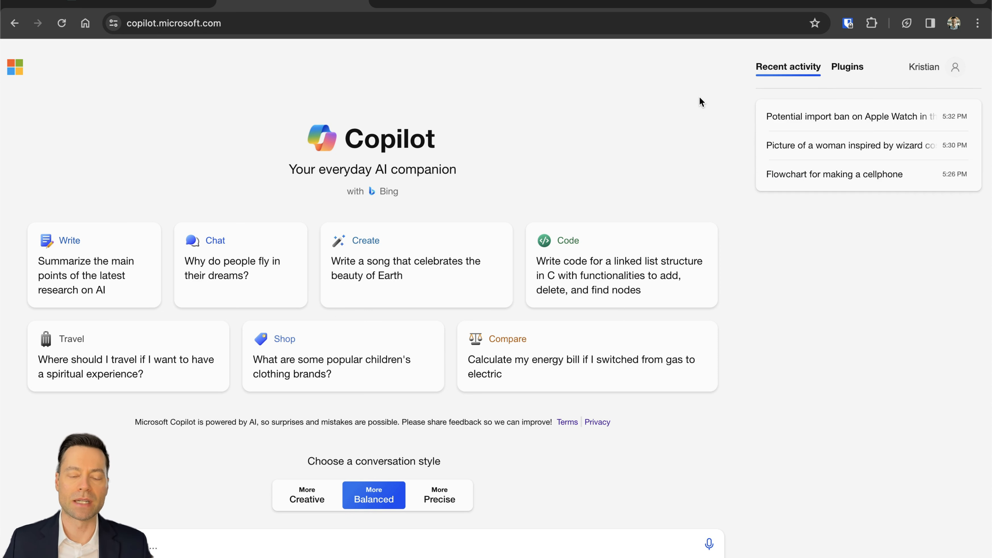
mouse_move(408, 465)
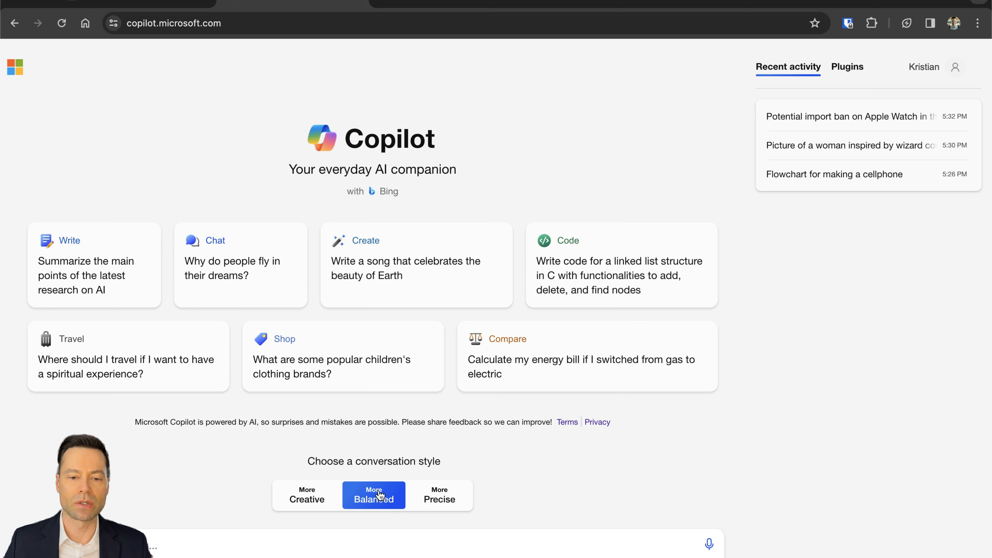
mouse_move(373, 497)
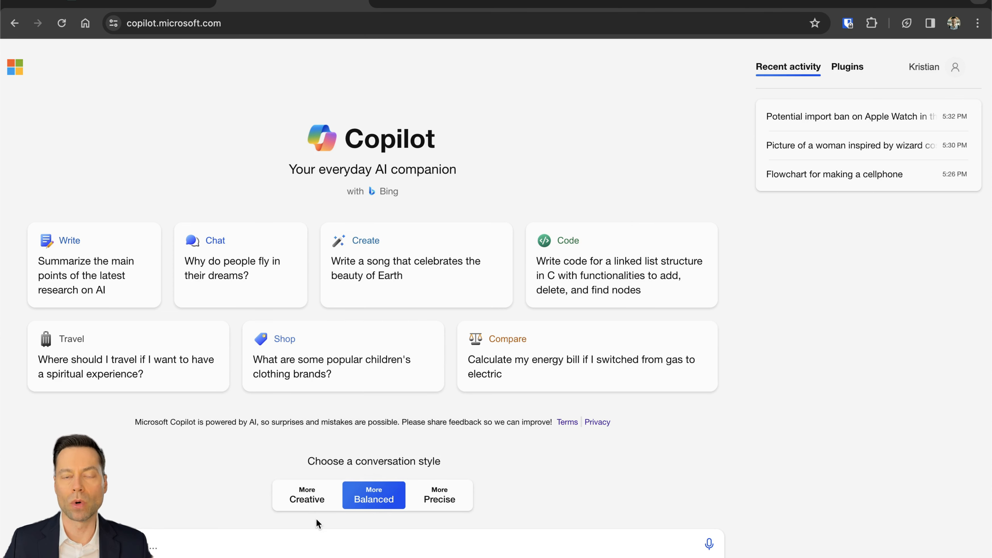
mouse_move(540, 508)
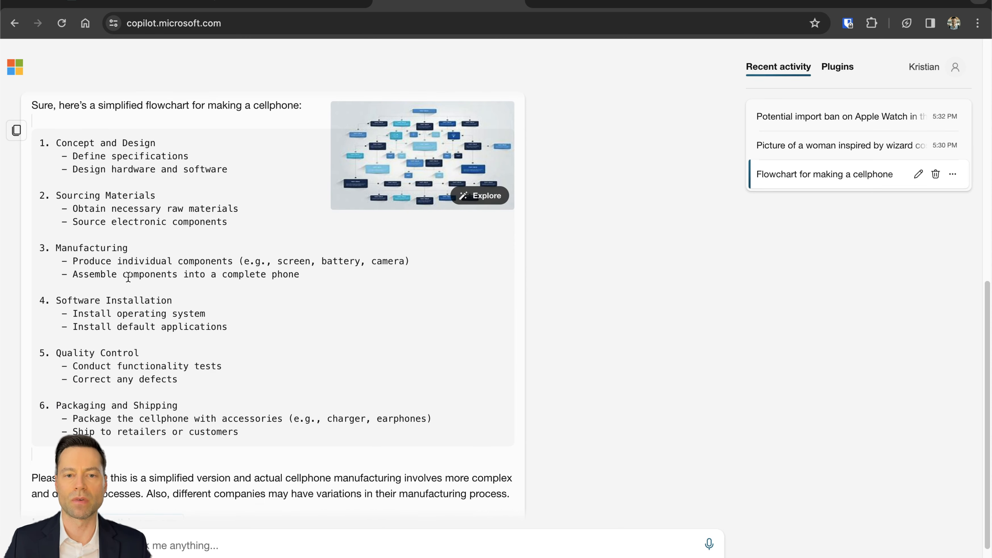
mouse_move(392, 166)
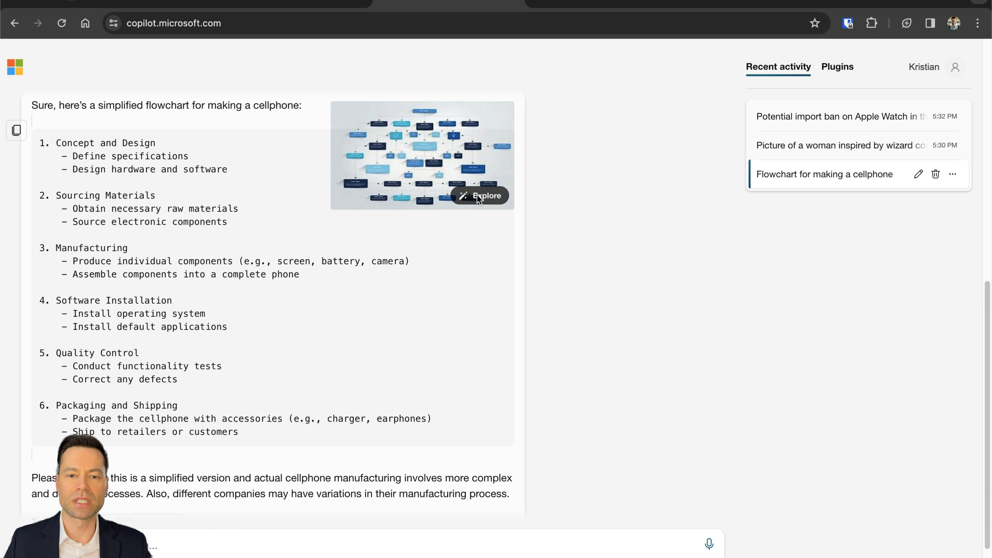
mouse_move(461, 151)
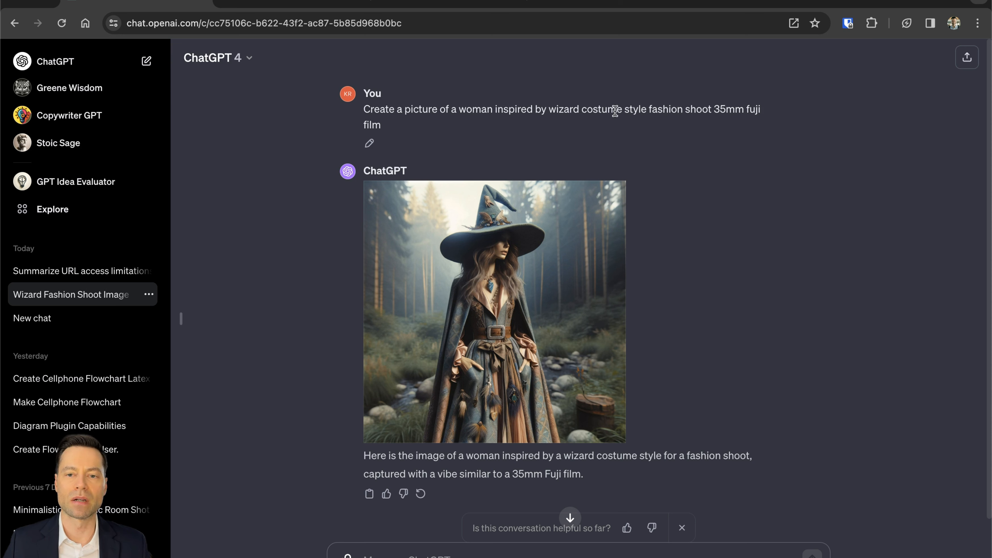
mouse_move(650, 112)
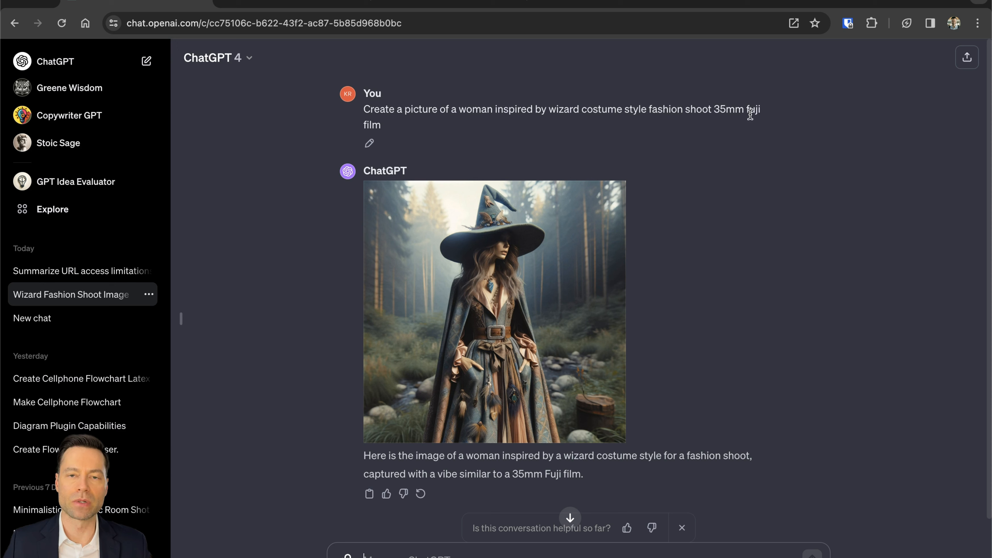
mouse_move(725, 113)
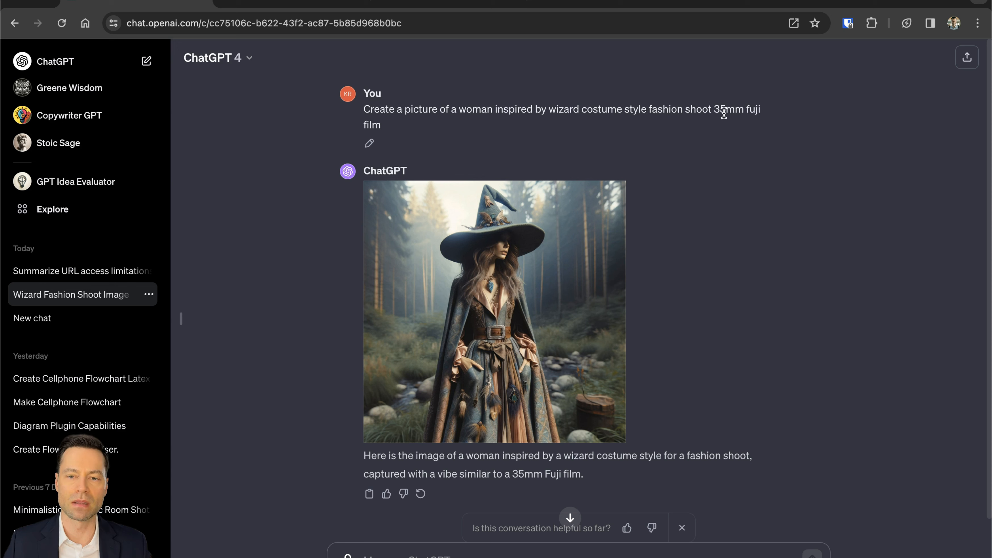
mouse_move(725, 221)
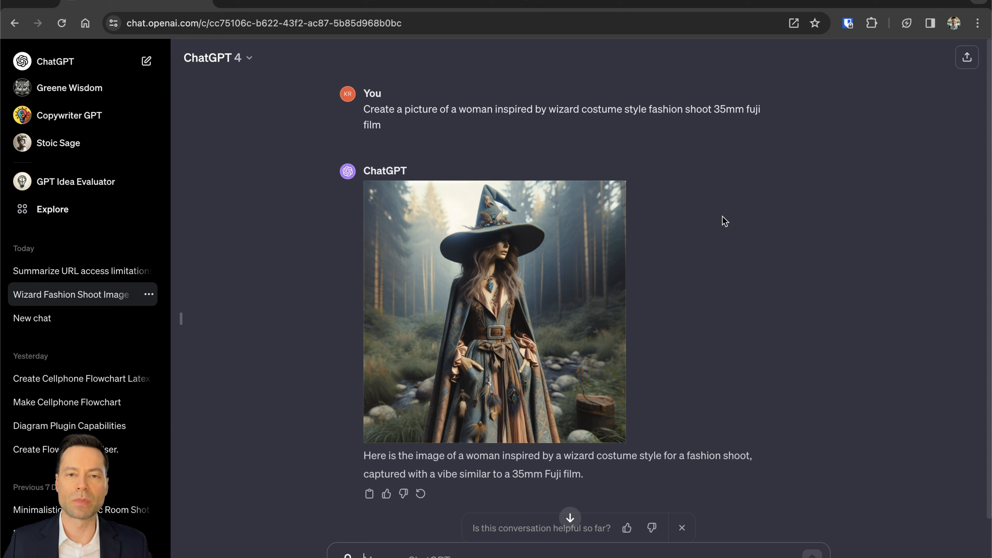
mouse_move(453, 319)
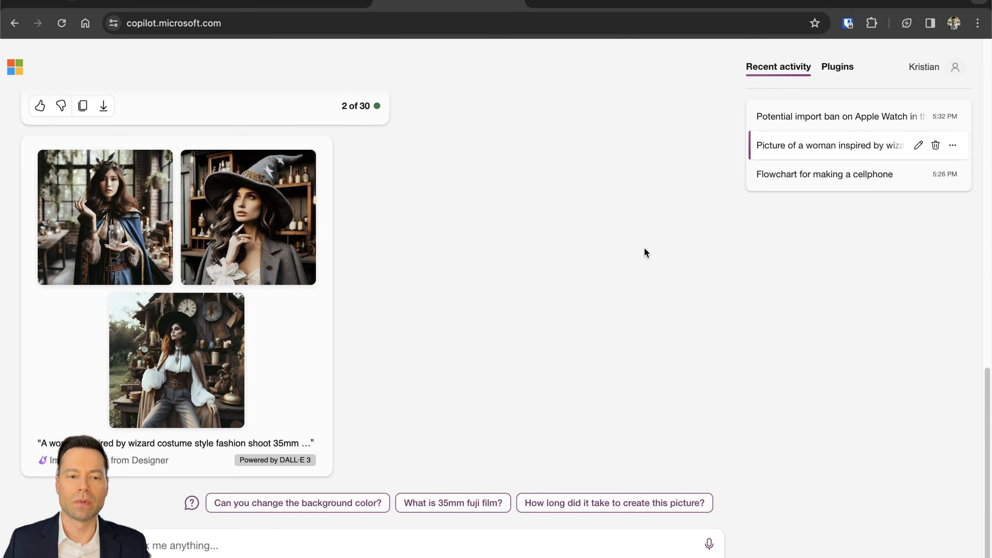
mouse_move(420, 249)
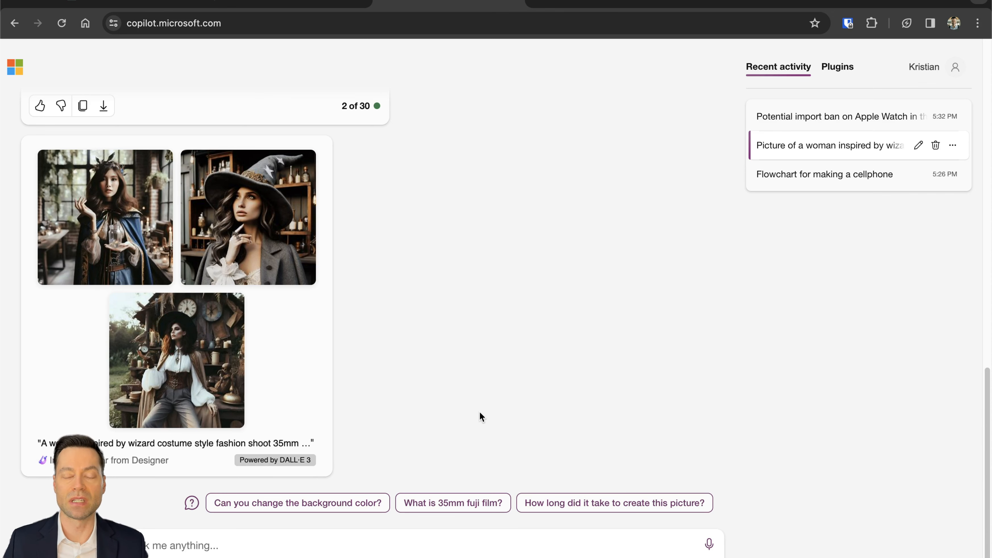
Step: Enlarge the grey-hat wizard portrait in the Image Creator viewer
click(248, 217)
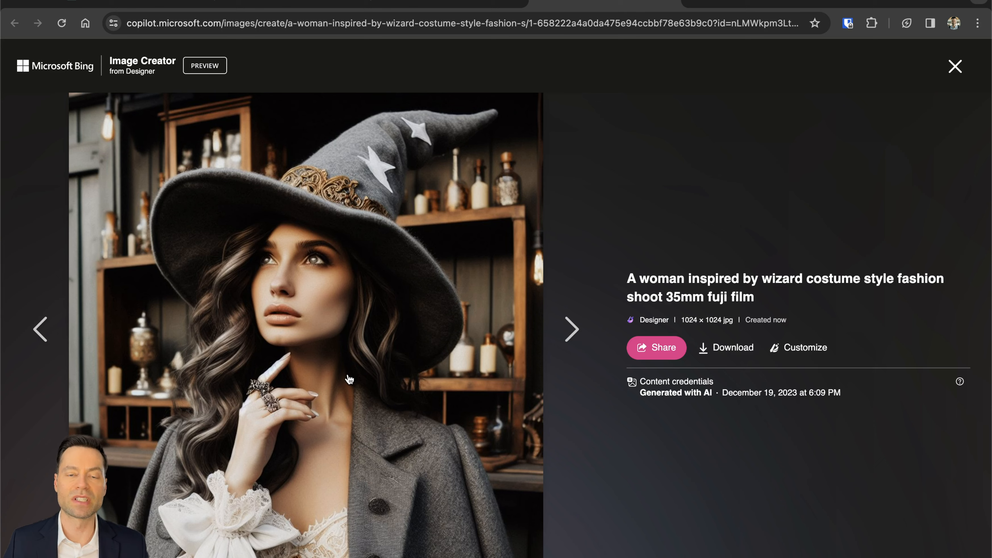
click(955, 66)
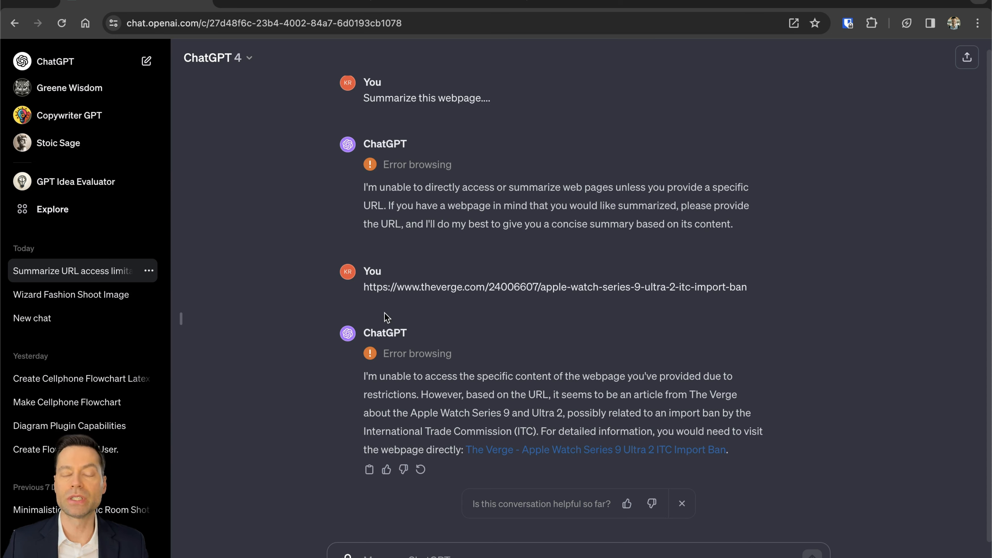
mouse_move(563, 392)
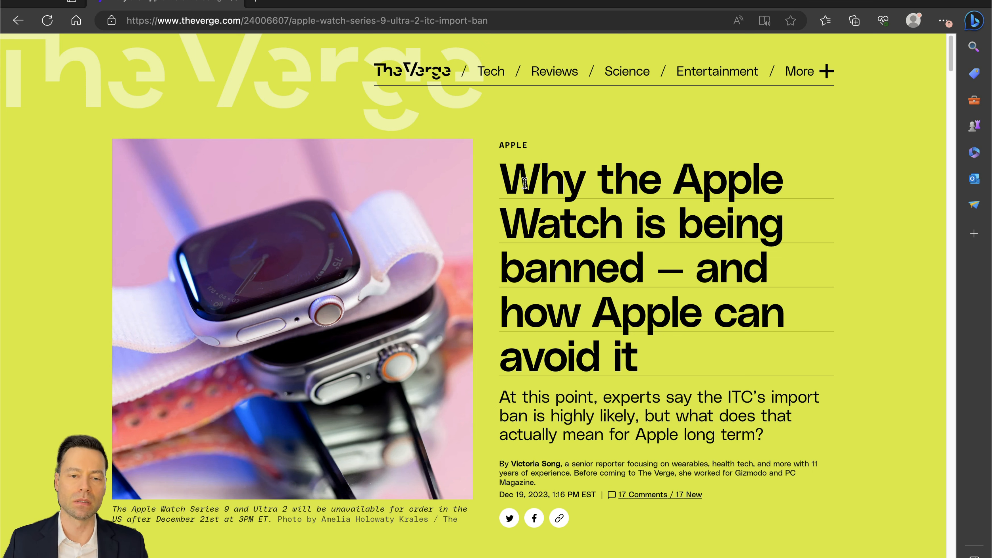
mouse_move(589, 309)
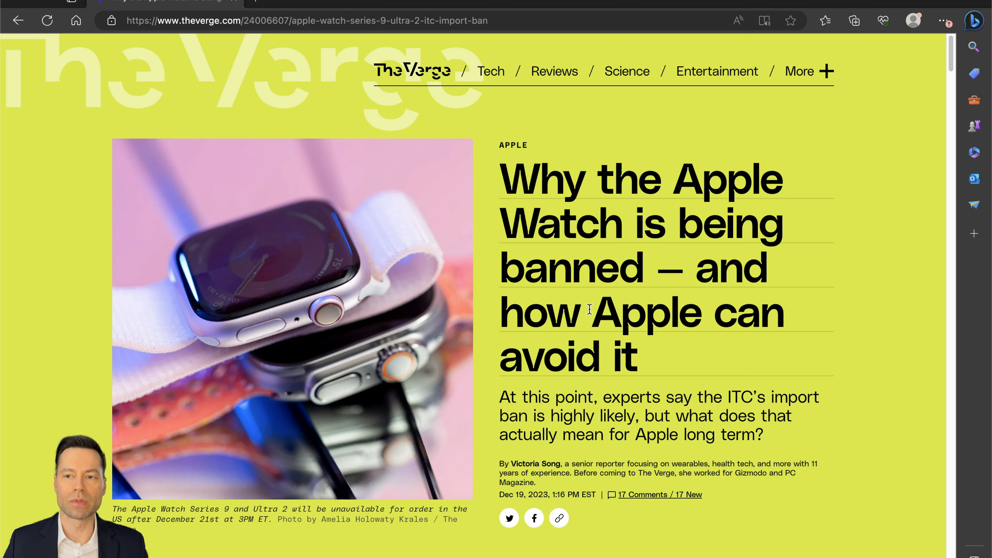
Step: Generate a Copilot sidebar summary of The Verge Apple Watch import-ban article and read through it
click(975, 19)
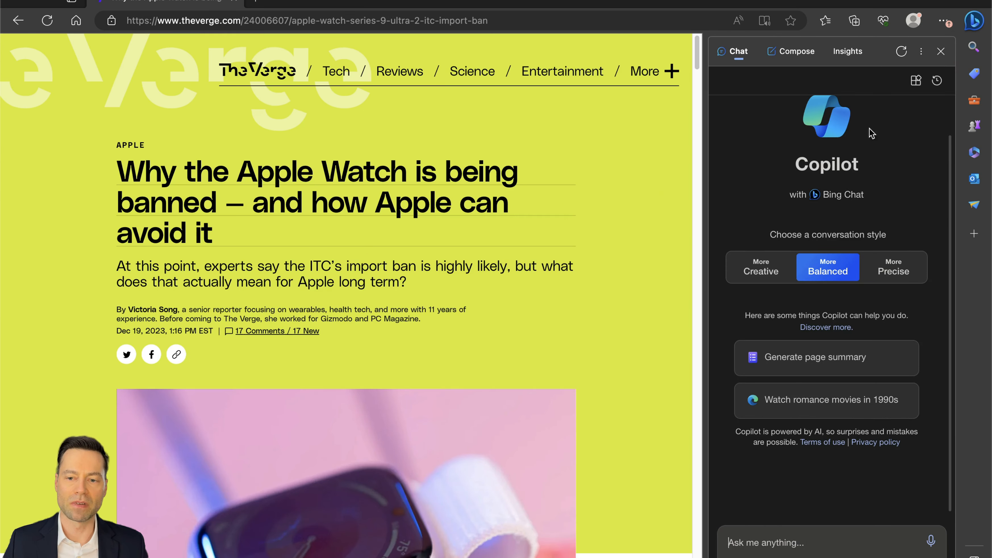
text(Su)
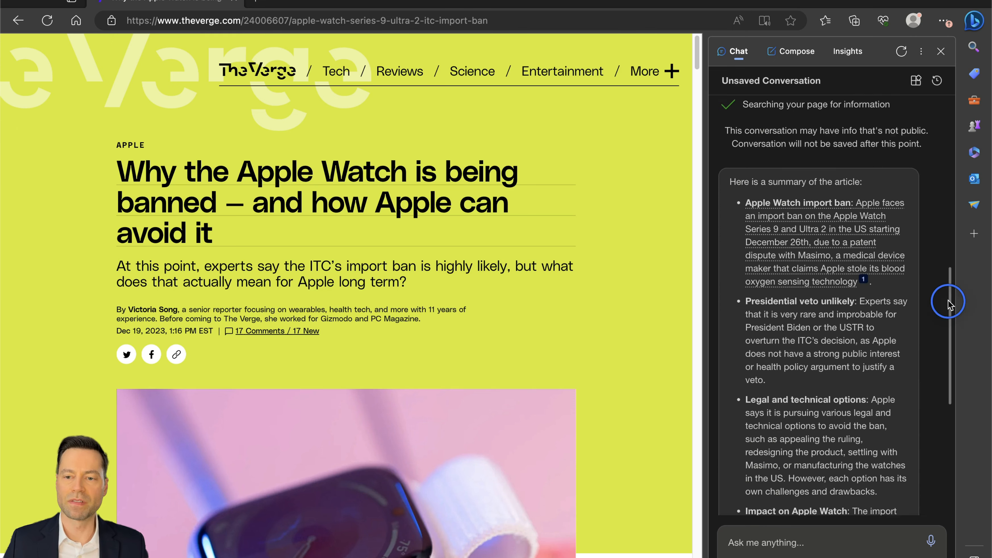
scroll(down, 3)
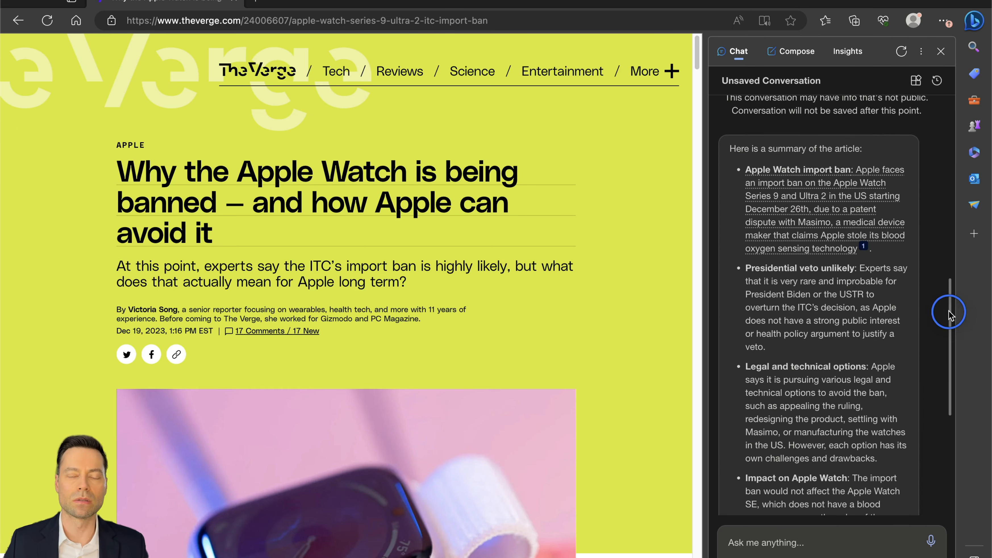
scroll(down, 3)
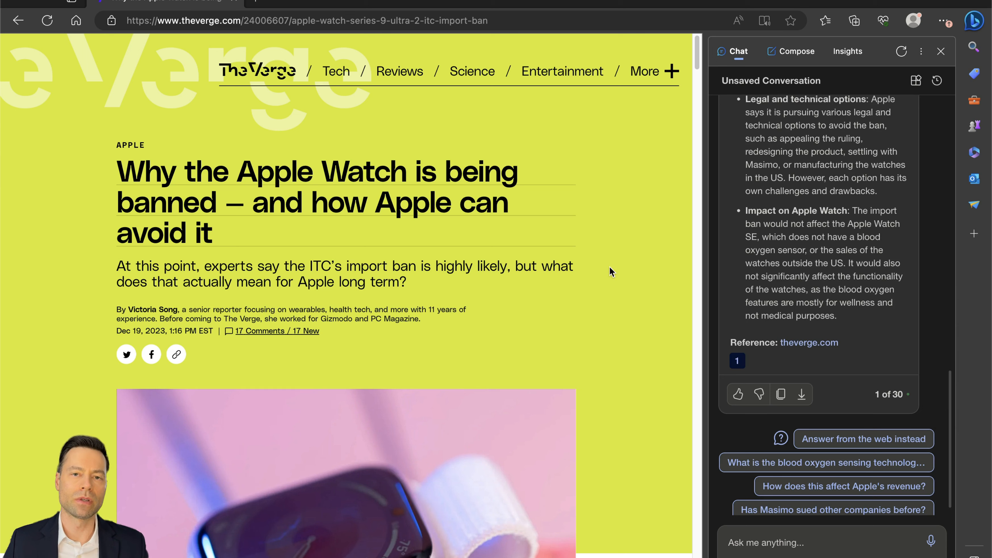